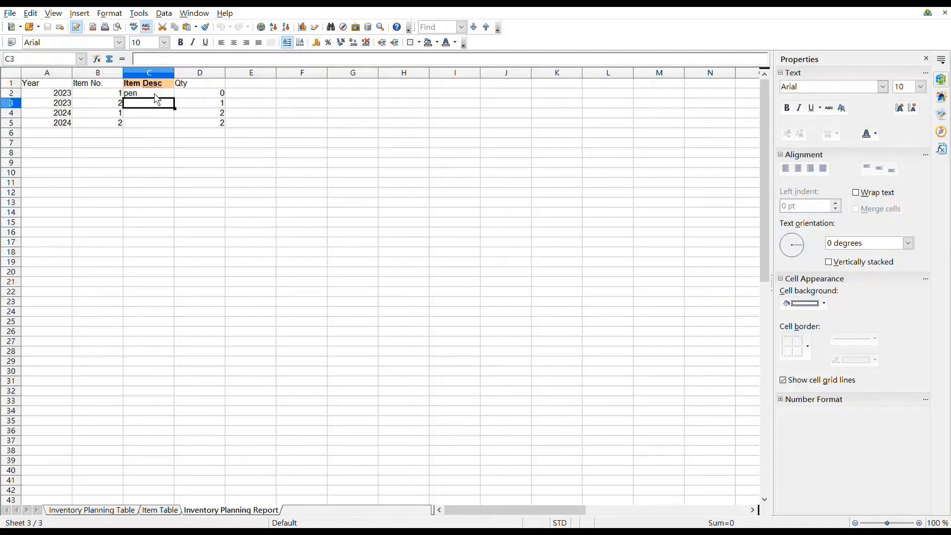
Fill C3:C5 with the VLOOKUP formula from C2, showing book, pen, book.
drag(148, 102, 149, 123)
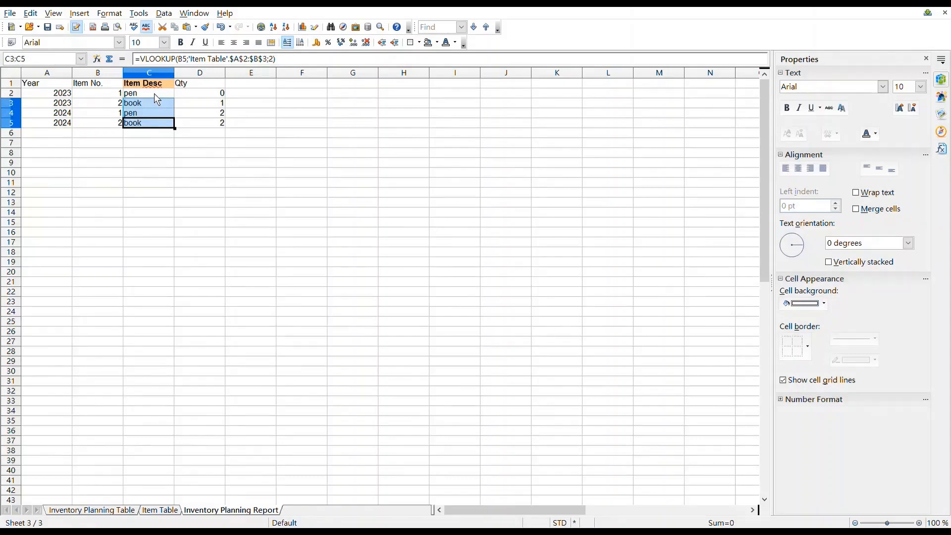
click(148, 102)
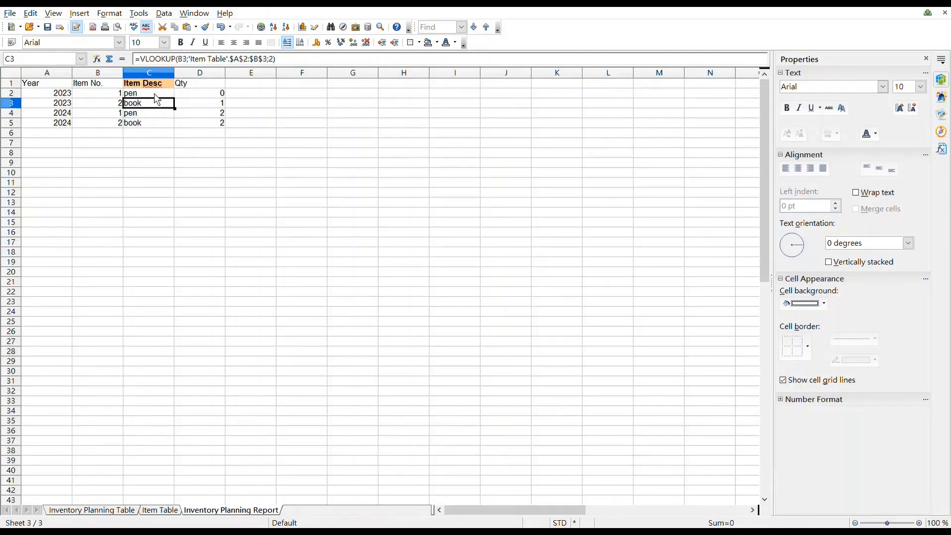
click(149, 113)
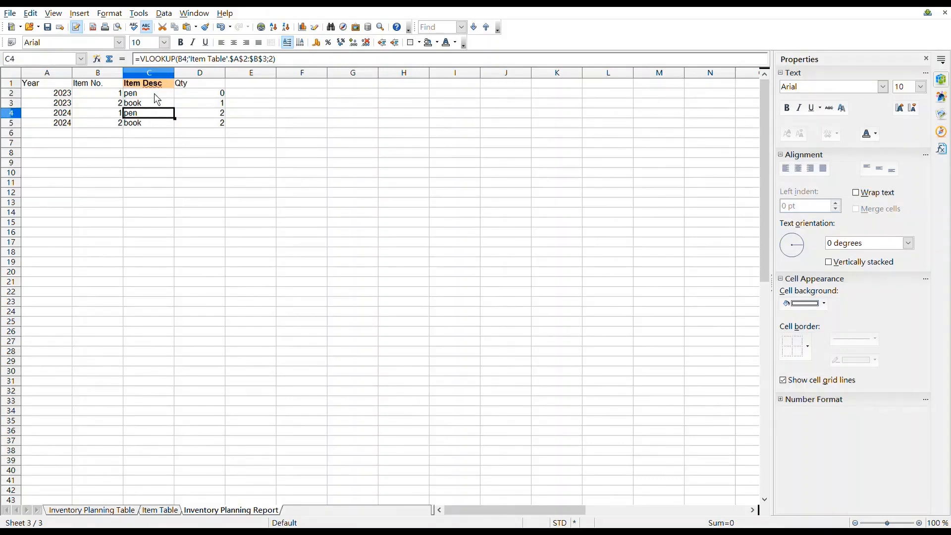
click(149, 102)
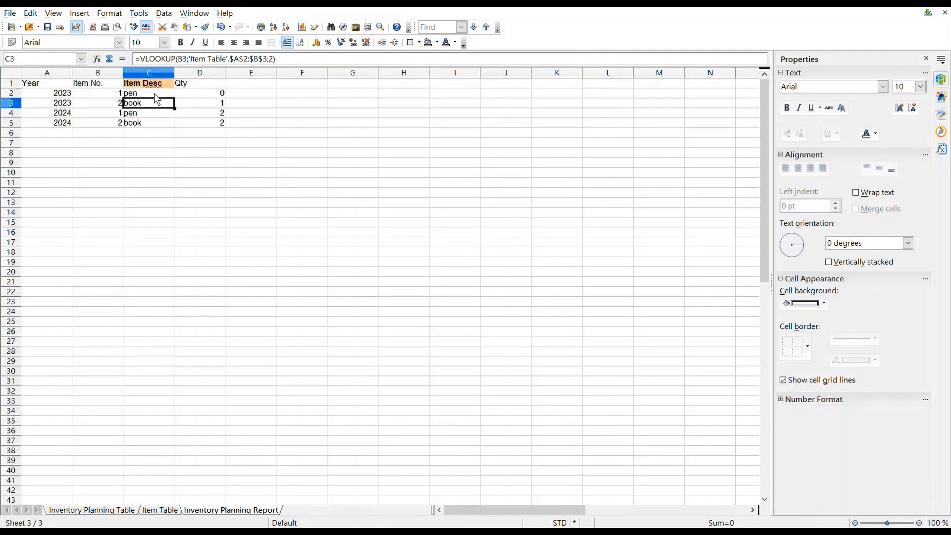
click(149, 123)
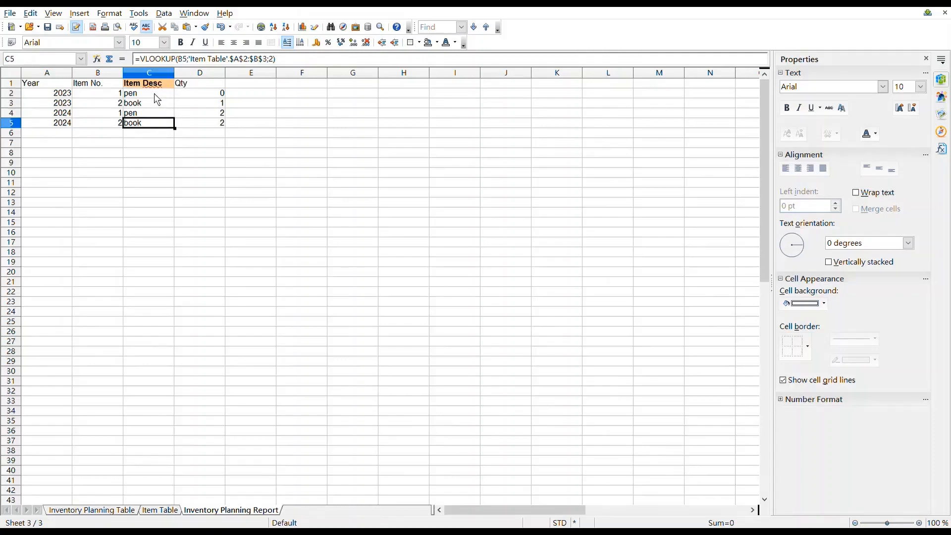